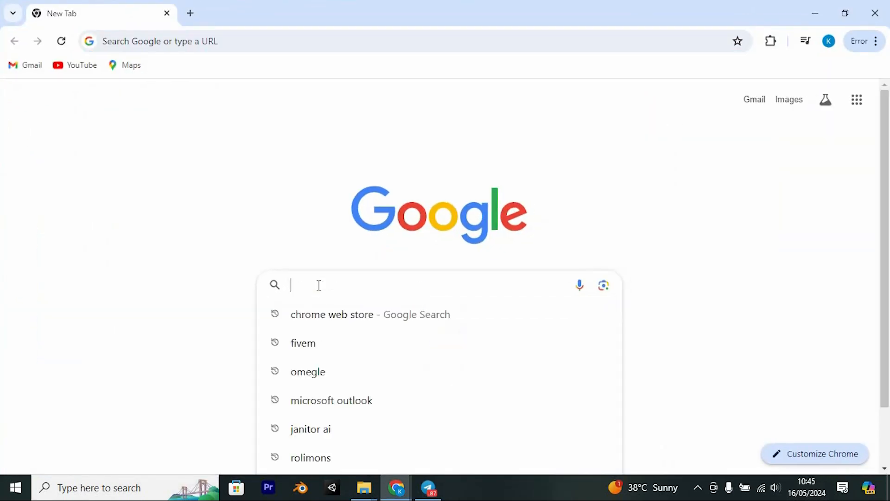
Search Google for 'paypal' and open PayPal's site from the results.
{"action": "type", "text": "paypal"}
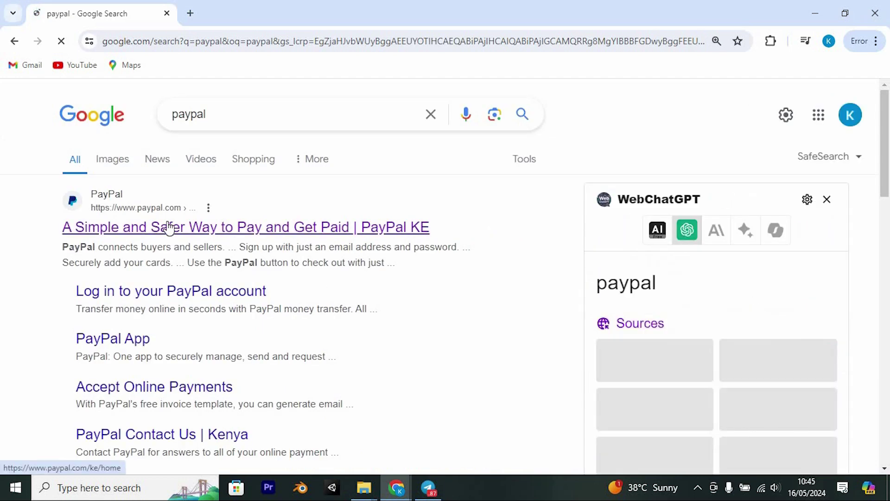
{"action": "left_click", "coordinate": [170, 290]}
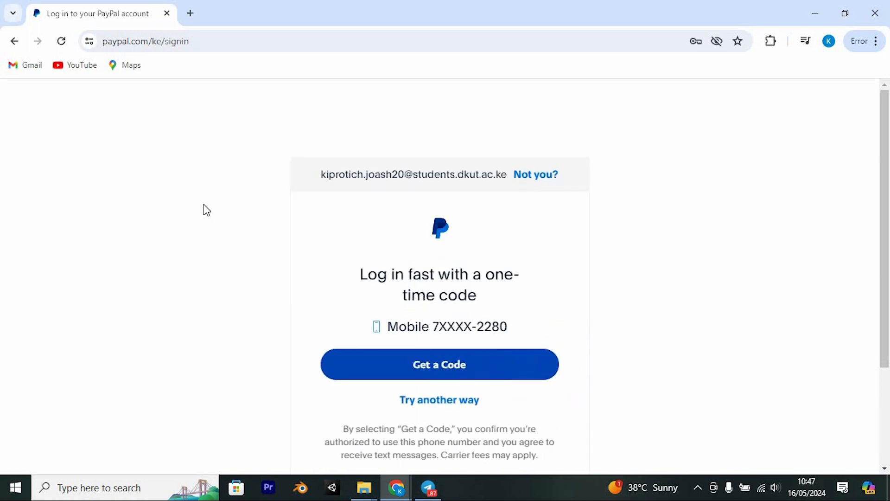
{"action": "scroll", "scroll_direction": "down", "scroll_amount": 3}
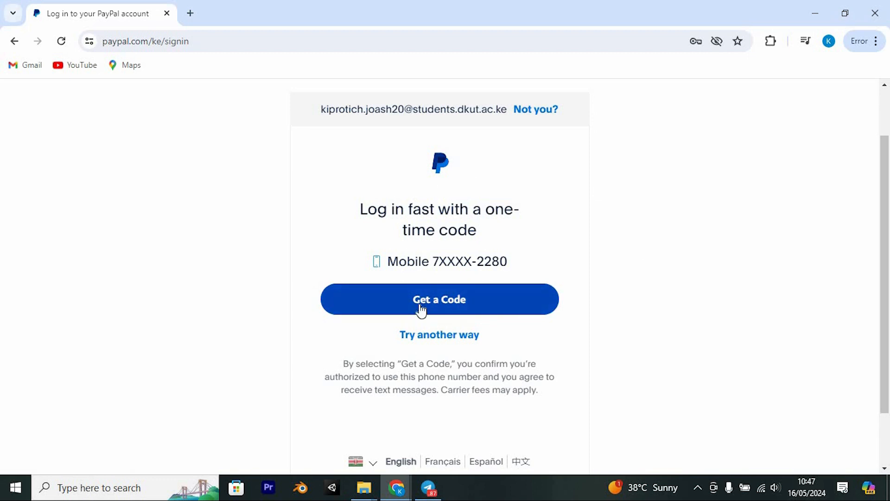
{"action": "mouse_move", "coordinate": [457, 310]}
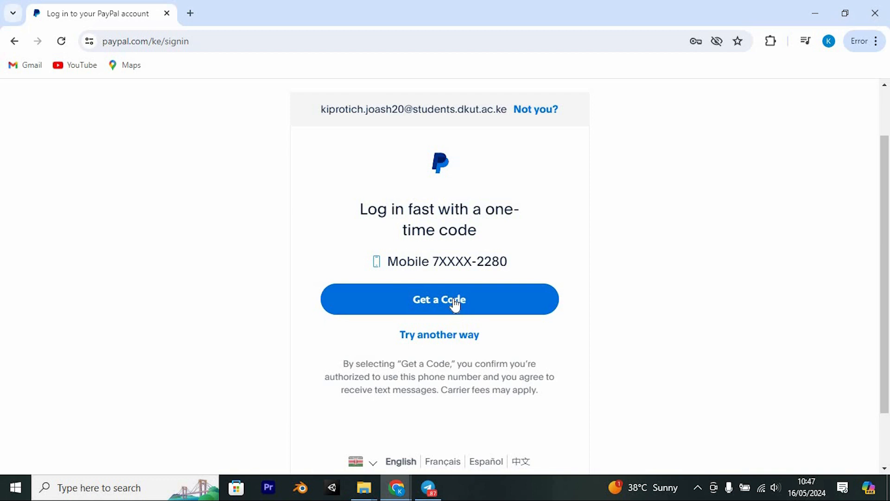
{"action": "scroll", "scroll_direction": "down", "scroll_amount": 3}
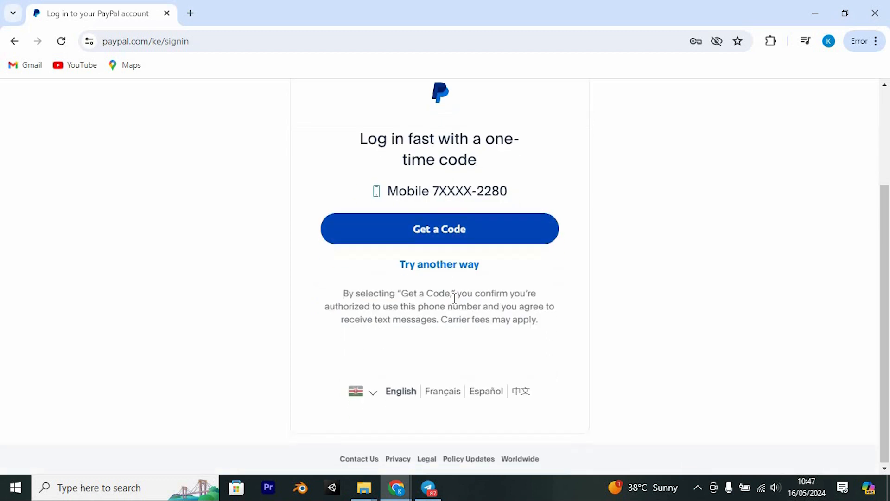
{"action": "scroll", "scroll_direction": "up", "scroll_amount": 3}
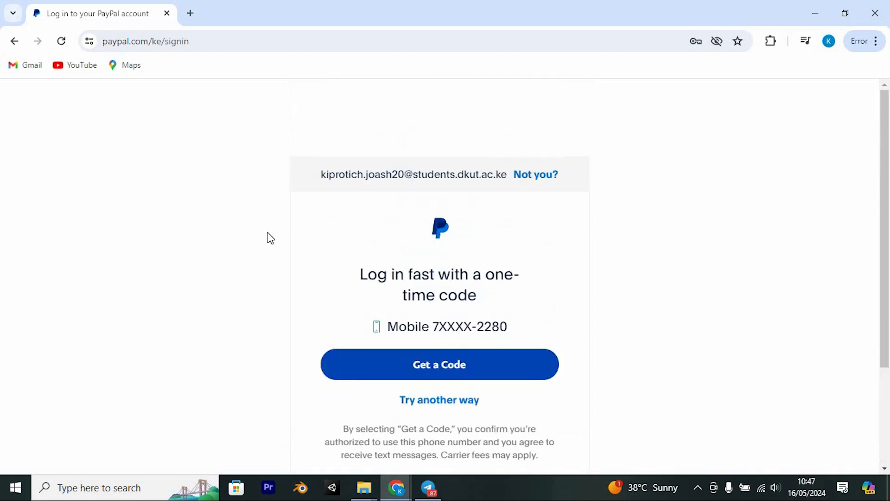
{"action": "mouse_move", "coordinate": [436, 217]}
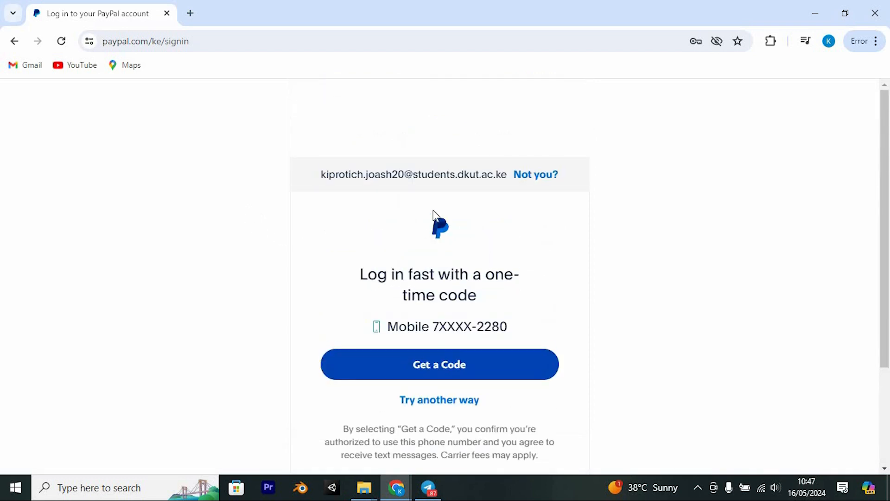
{"action": "mouse_move", "coordinate": [405, 298]}
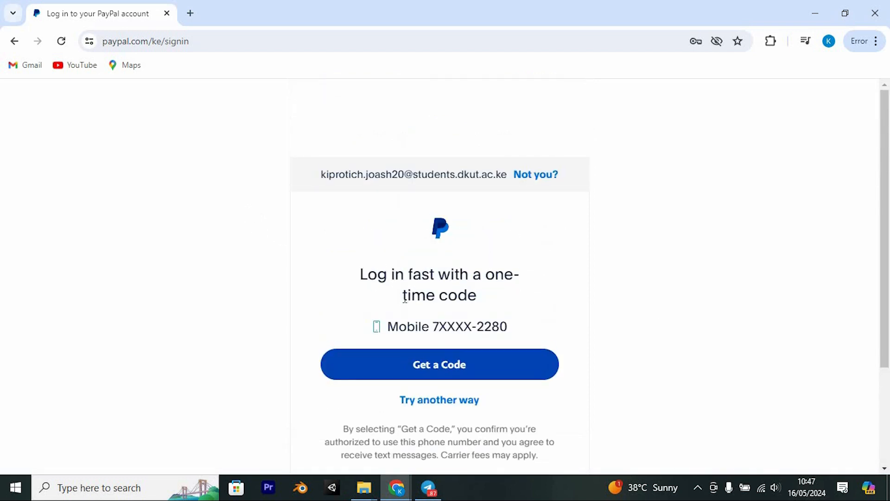
{"action": "mouse_move", "coordinate": [512, 264]}
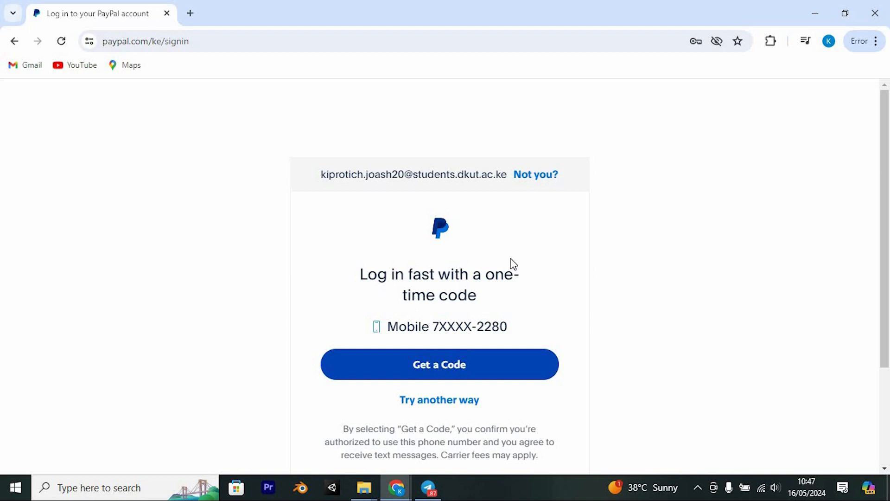
{"action": "left_click", "coordinate": [190, 13]}
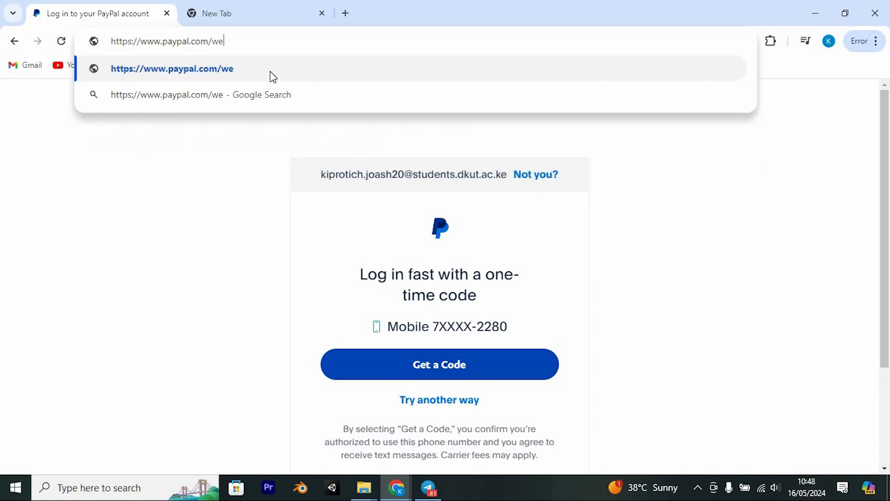
{"action": "type", "text": "bapps"}
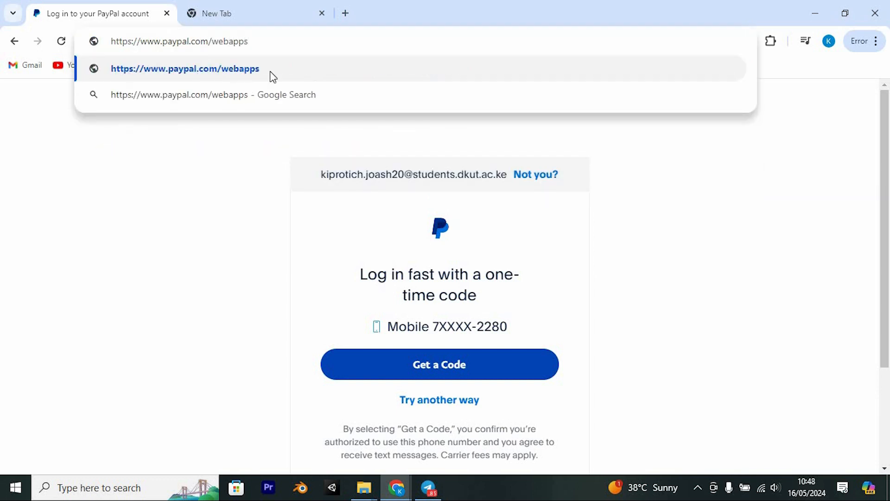
{"action": "left_click", "coordinate": [185, 68]}
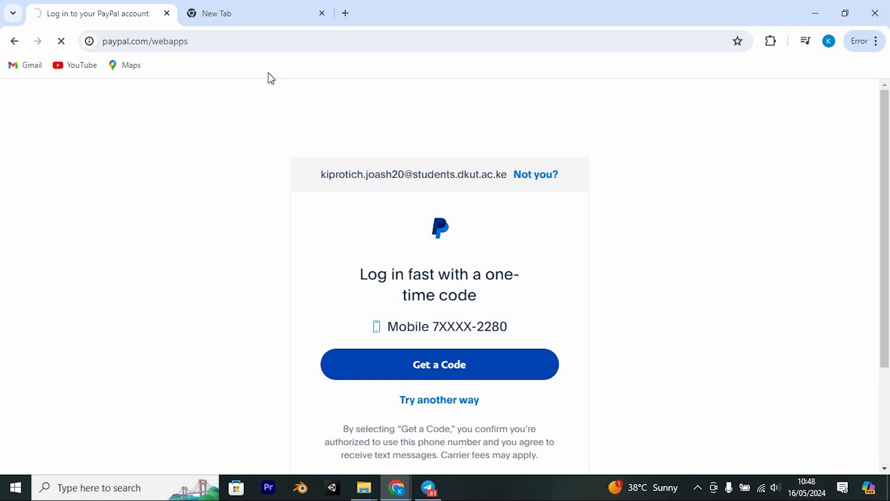
{"action": "left_click", "coordinate": [439, 363]}
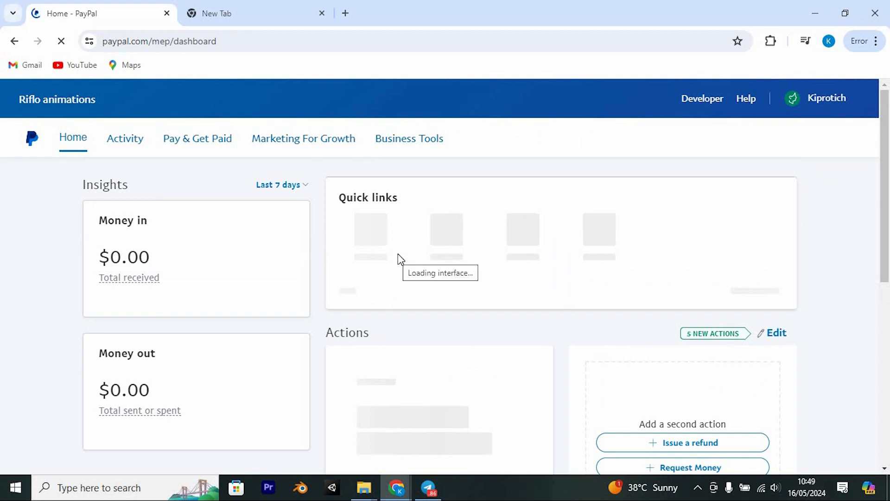
Review the loaded PayPal business dashboard, then close the browser window.
{"action": "scroll", "scroll_direction": "down", "scroll_amount": 3}
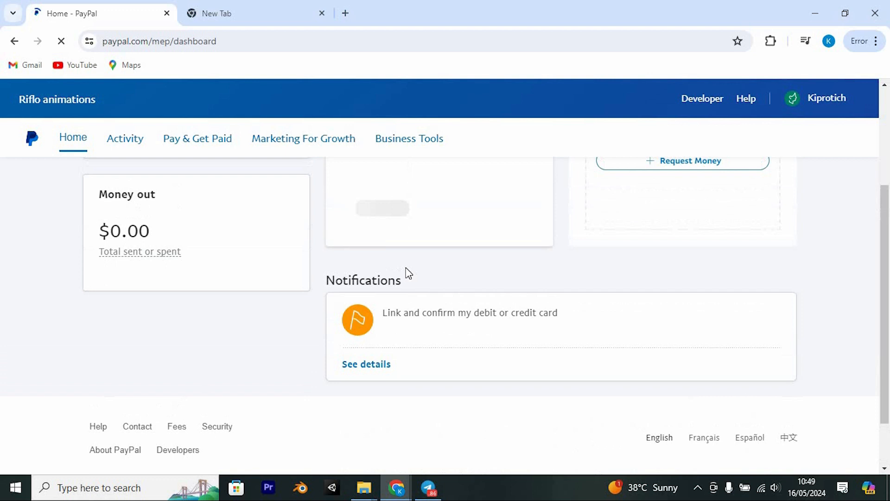
{"action": "scroll", "scroll_direction": "up", "scroll_amount": 3}
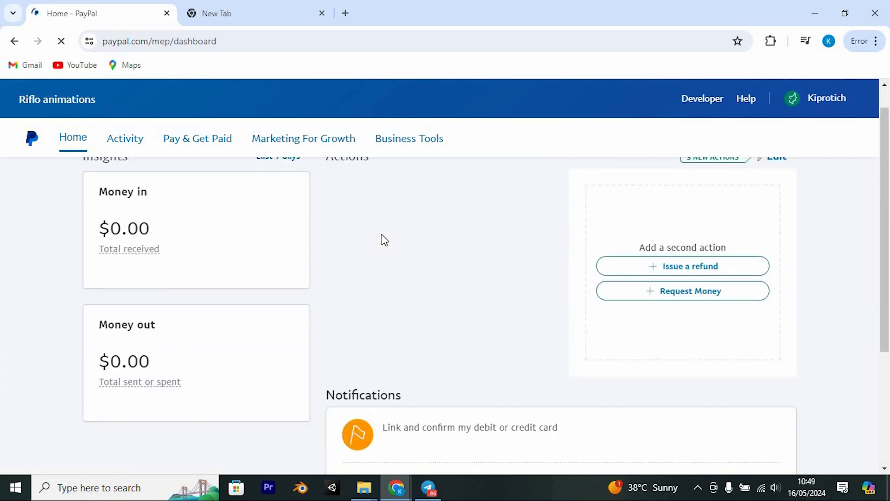
{"action": "scroll", "scroll_direction": "up", "scroll_amount": 3}
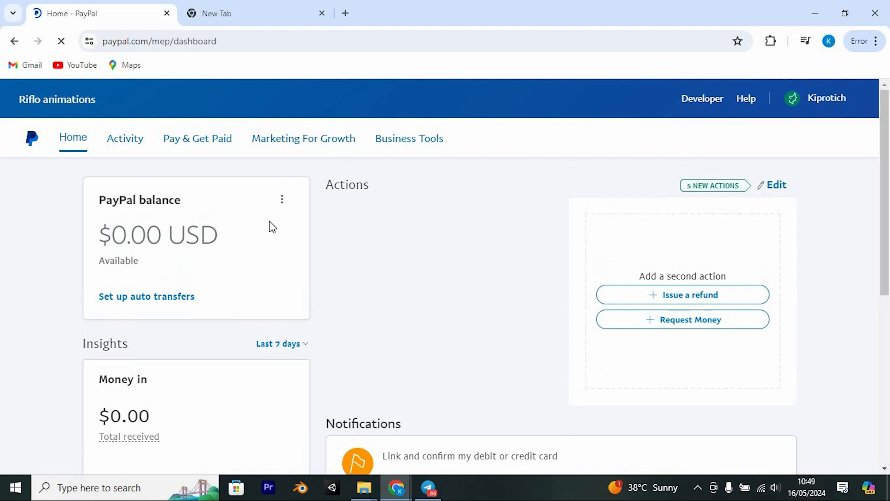
{"action": "mouse_move", "coordinate": [779, 290]}
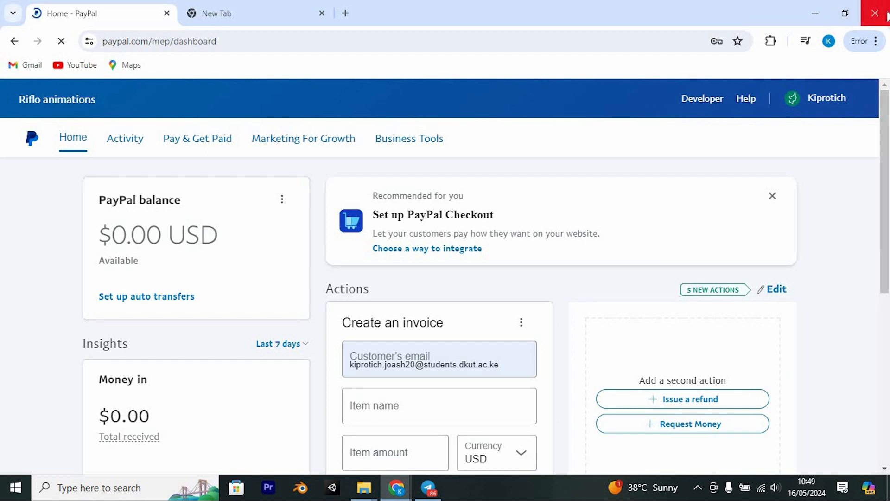
{"action": "left_click", "coordinate": [879, 13]}
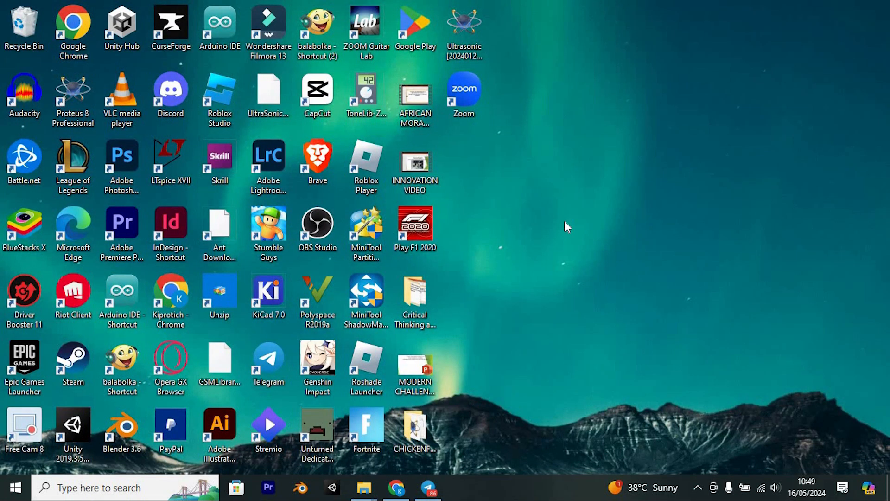